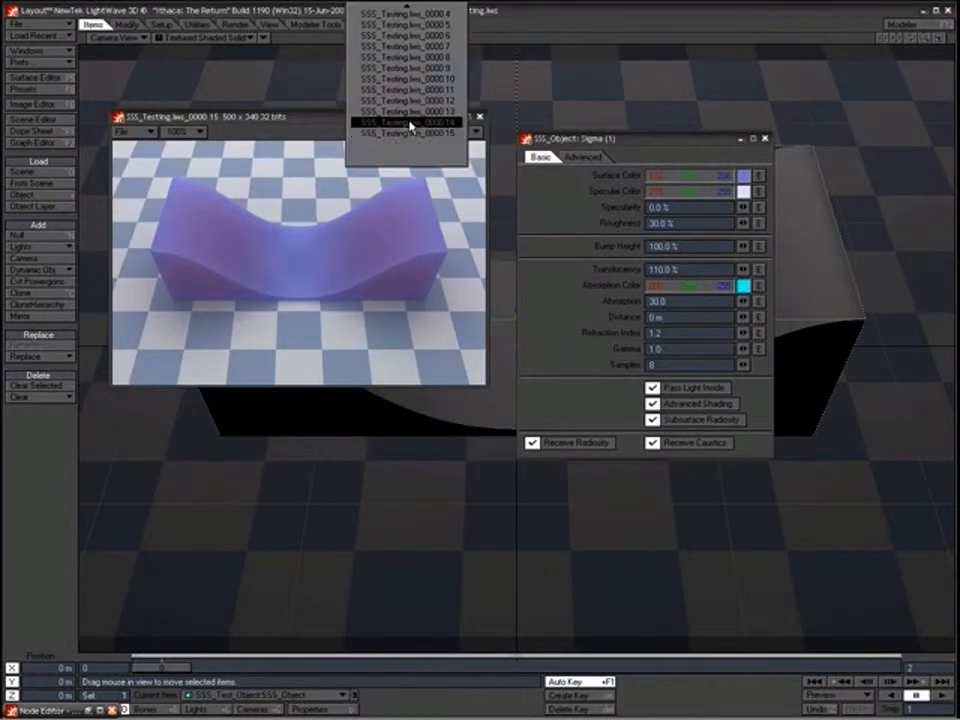
Bring up the earlier red test render in the Image Viewer for reference
left_click(408, 122)
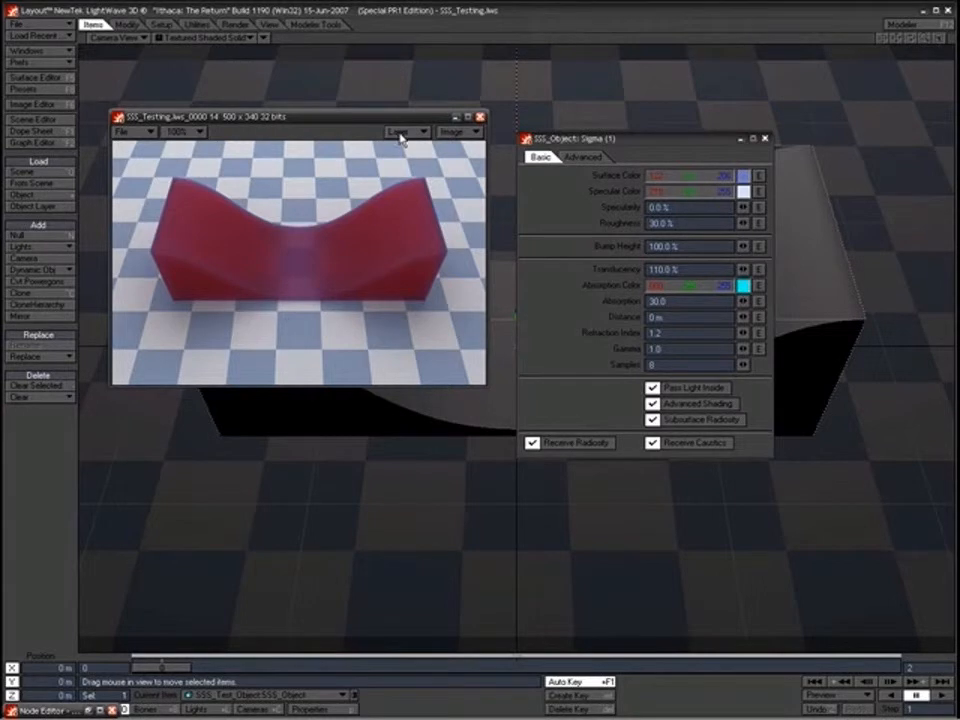
mouse_move(444, 178)
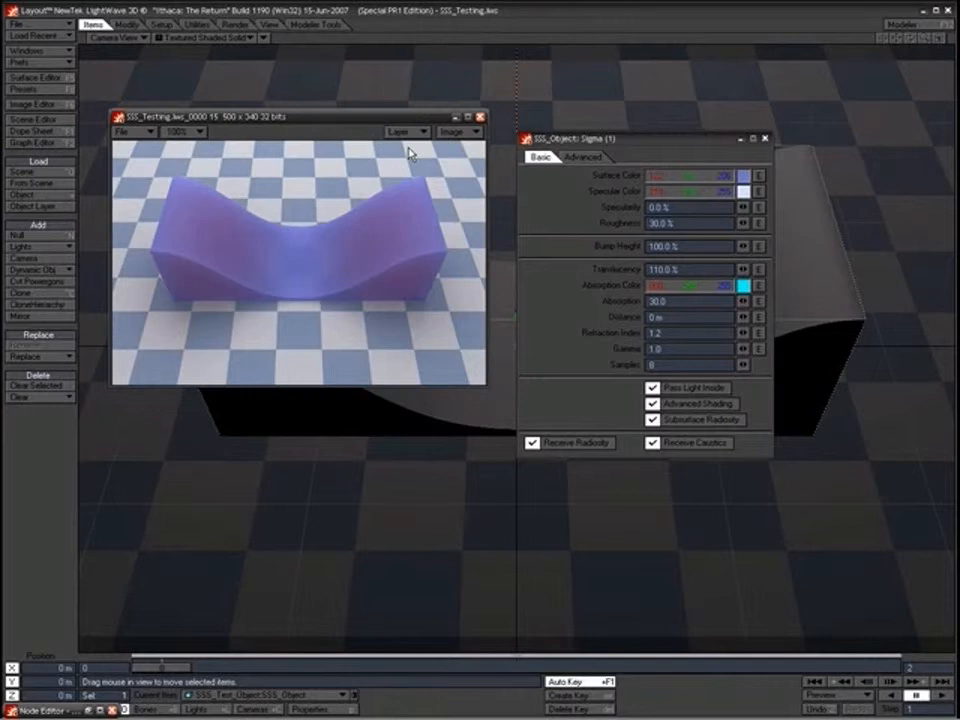
mouse_move(572, 308)
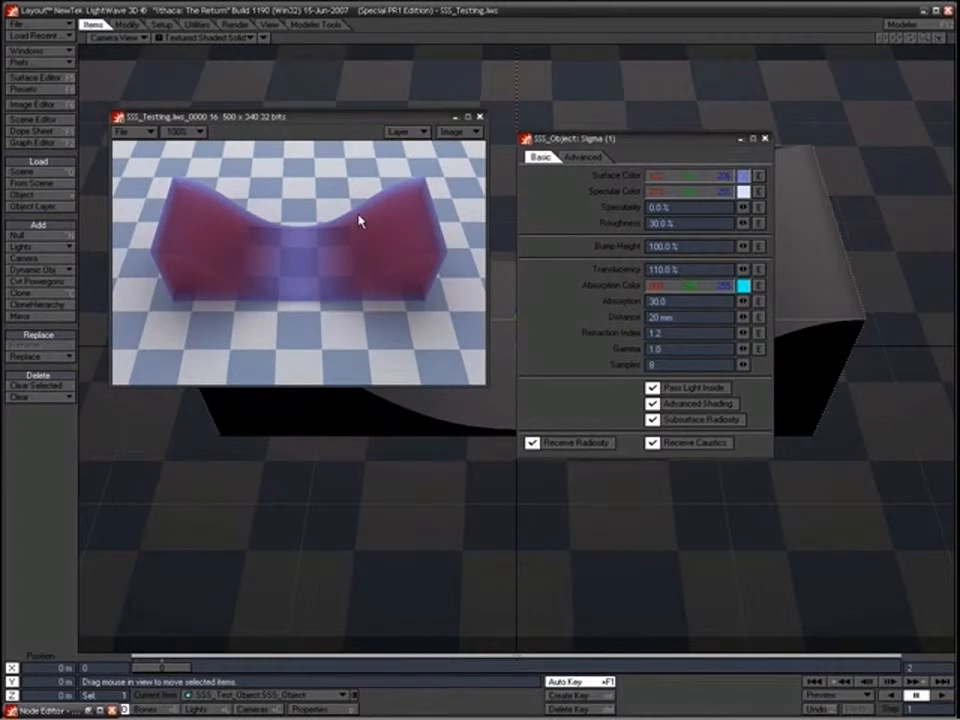
mouse_move(636, 340)
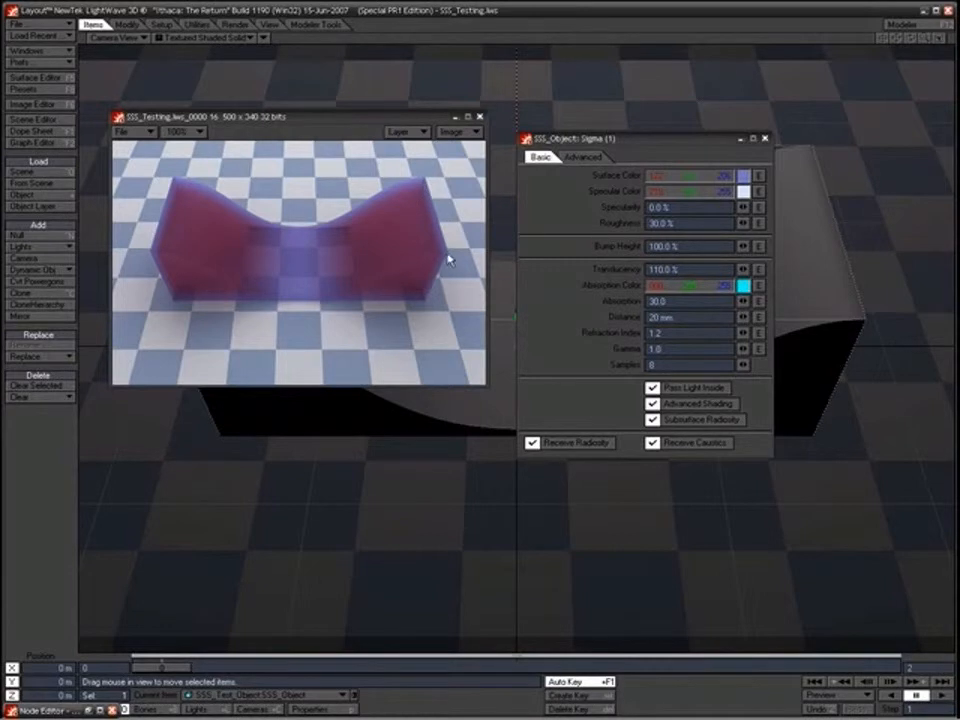
mouse_move(444, 260)
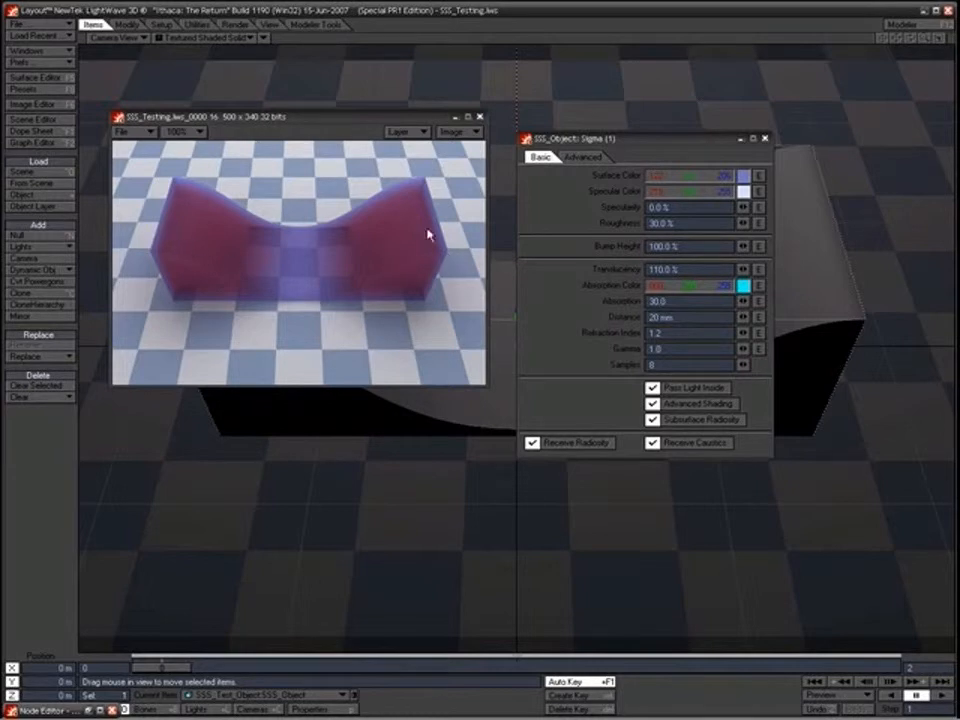
mouse_move(236, 256)
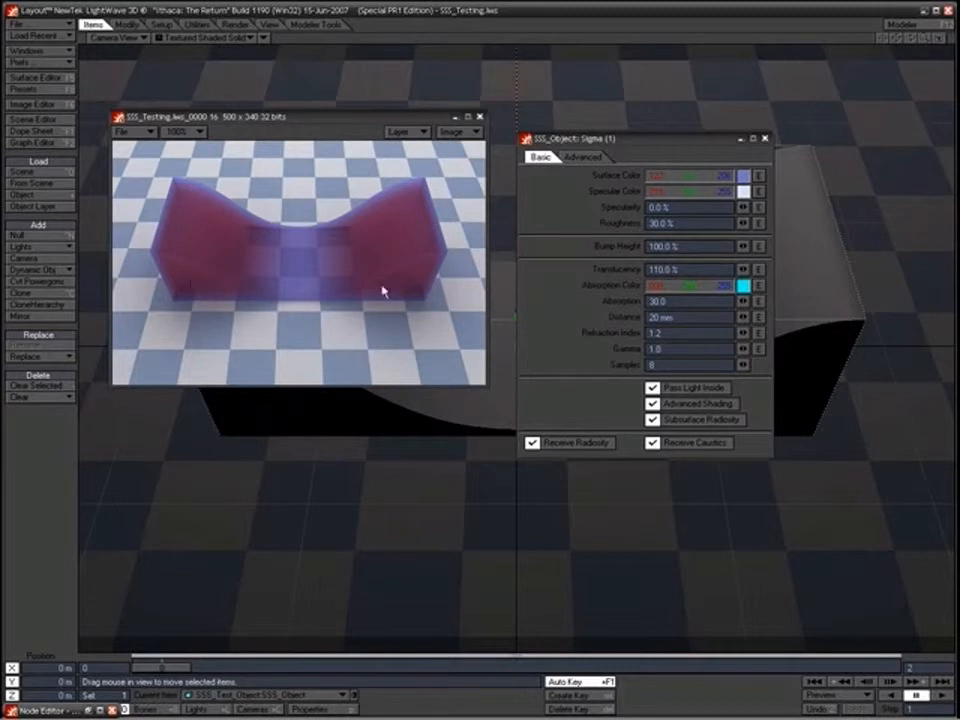
mouse_move(616, 332)
type("3")
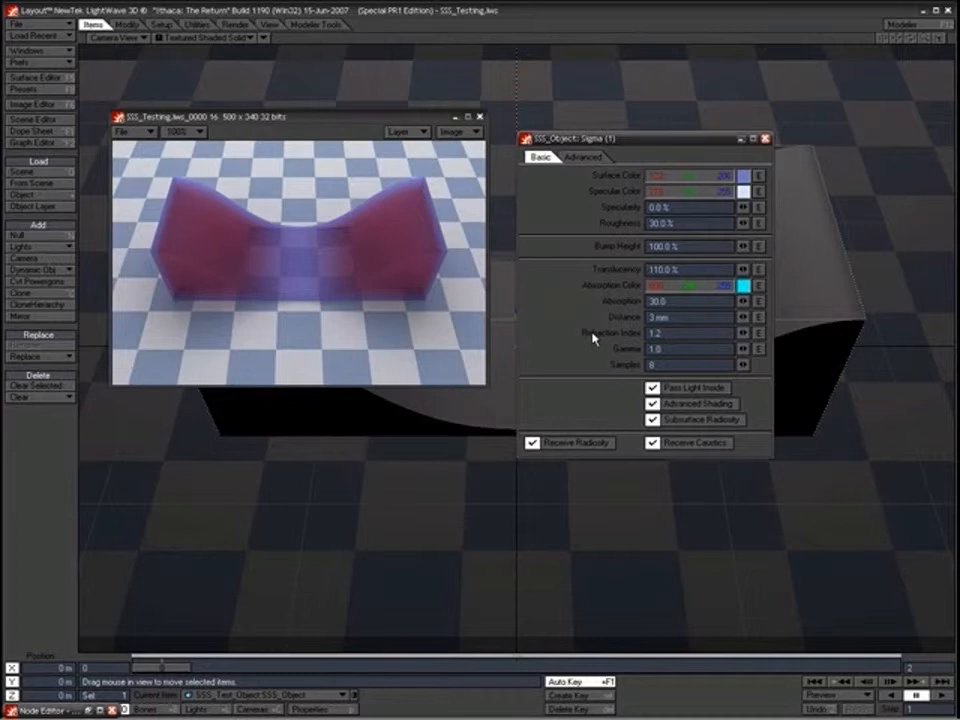
mouse_move(362, 264)
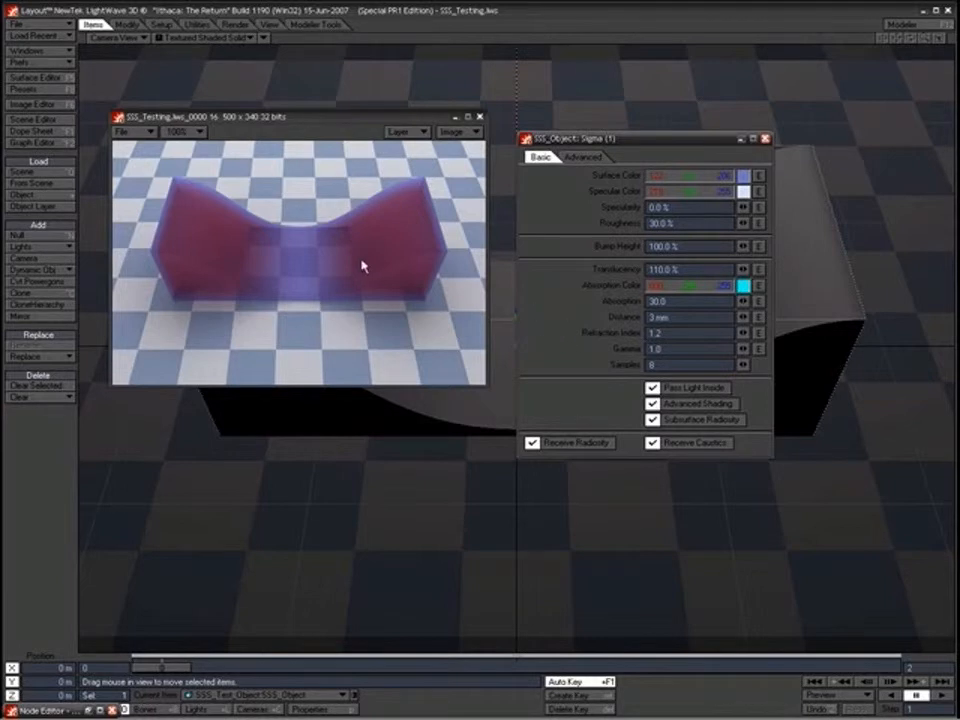
mouse_move(264, 236)
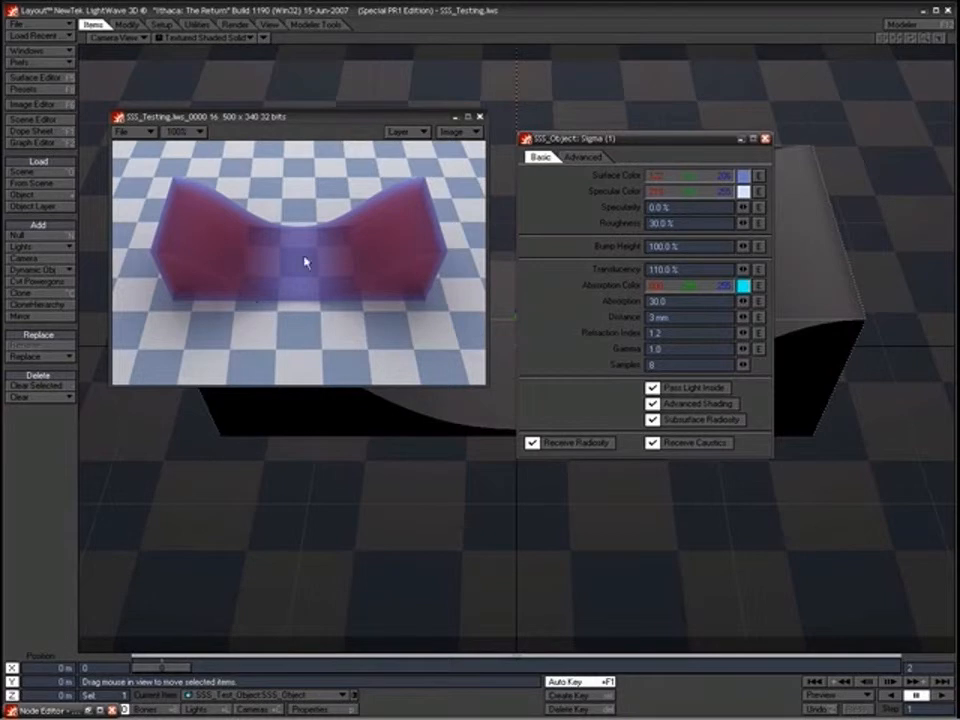
mouse_move(278, 234)
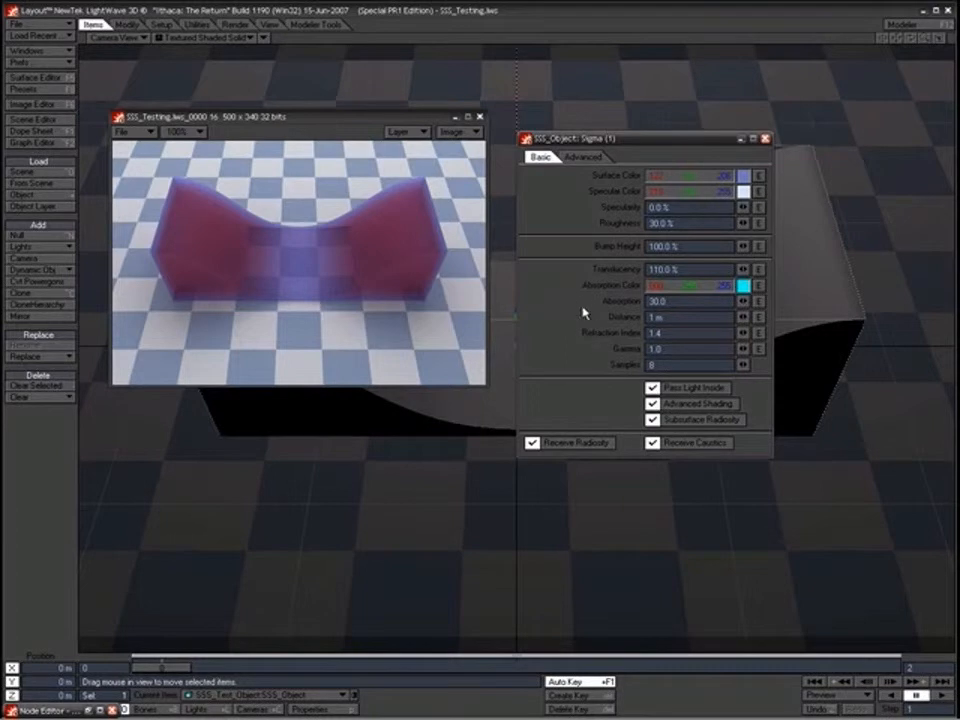
mouse_move(582, 308)
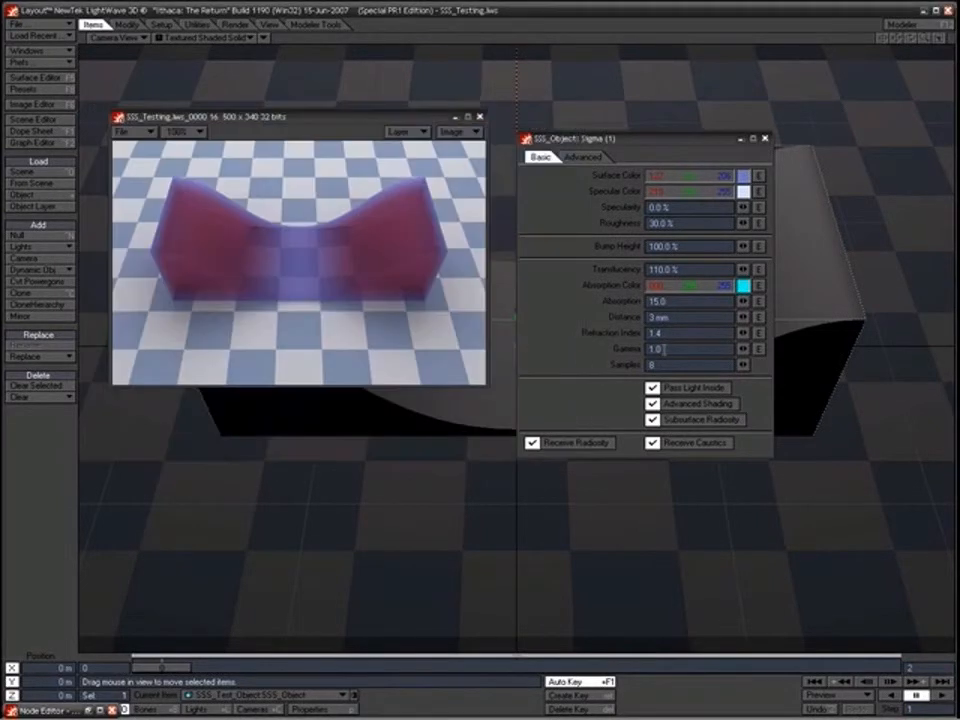
Enter the leading 1 of the 1.4 refraction index in the SSS_Object panel
type("1")
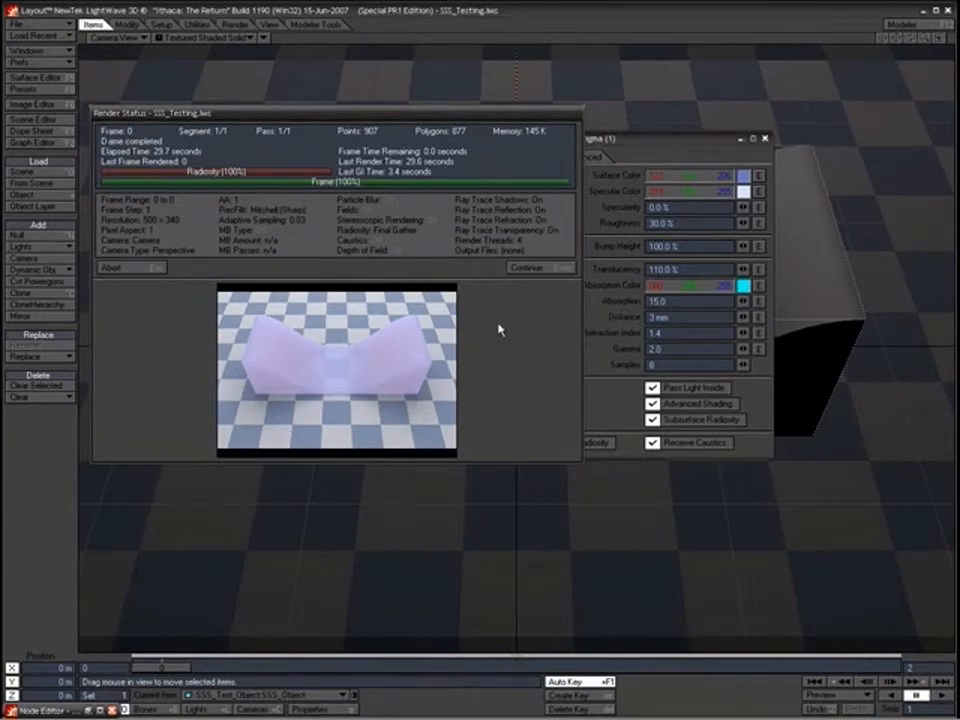
mouse_move(488, 320)
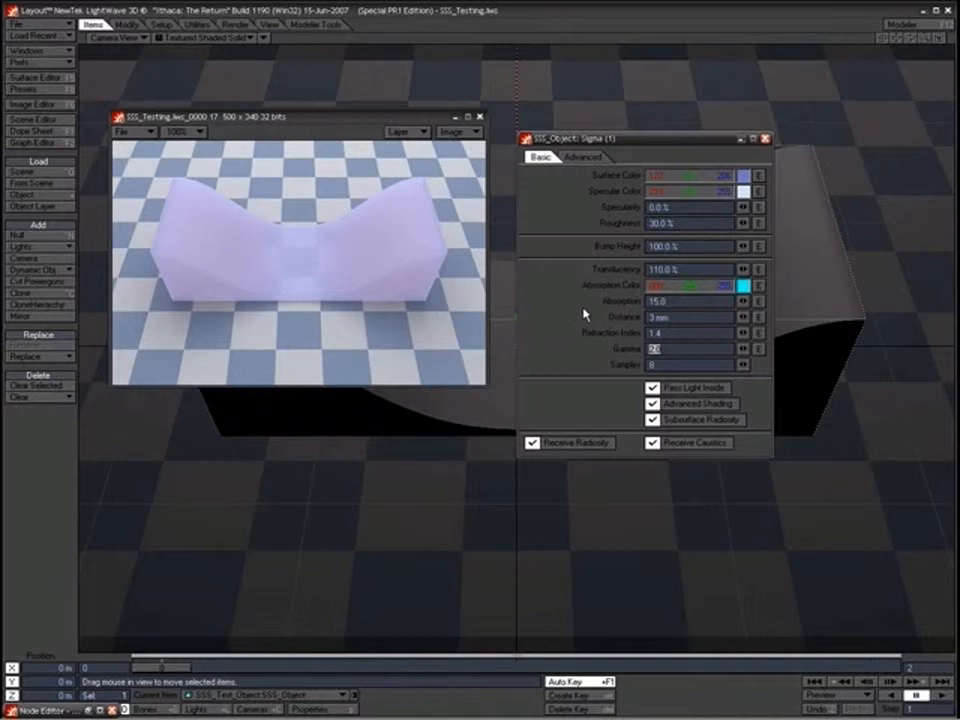
type("0.5")
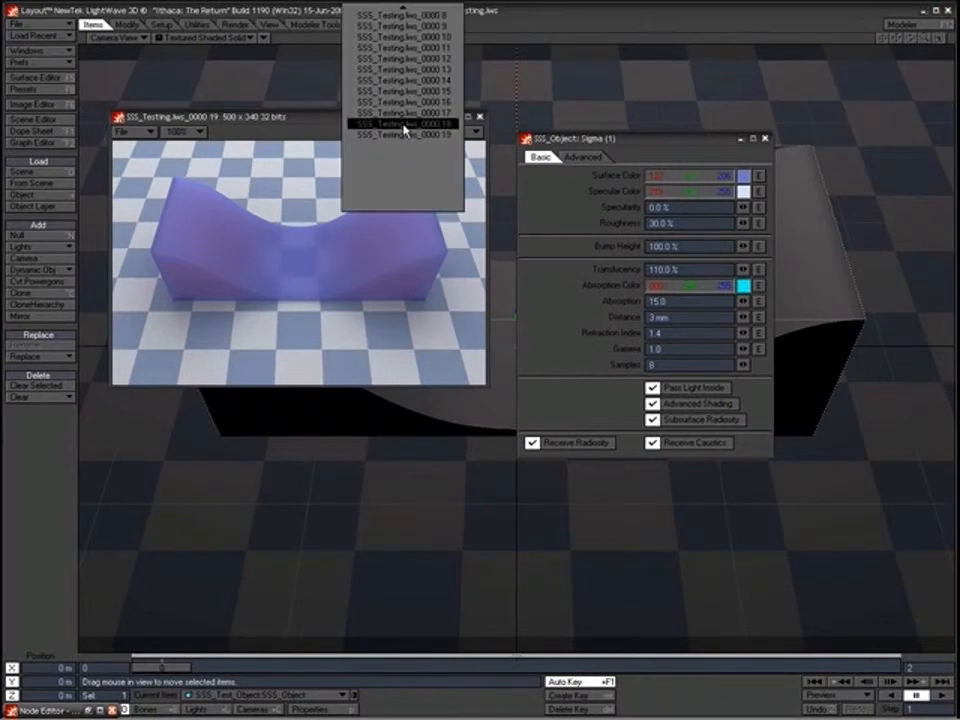
Show render 19, the latest bluish-violet test of the object, in the viewer
left_click(398, 124)
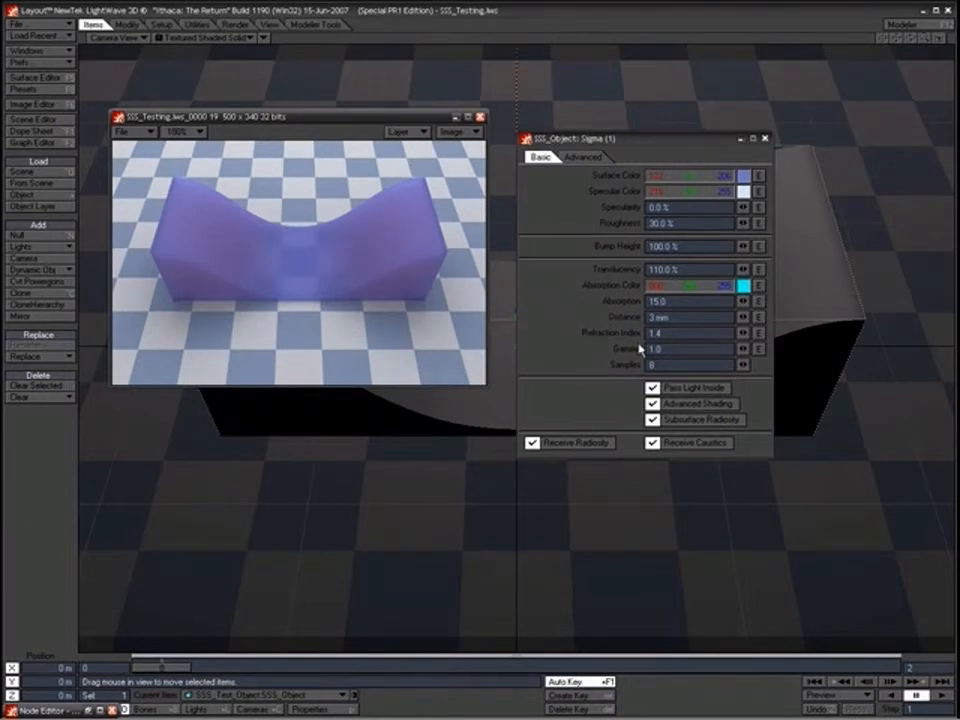
mouse_move(632, 344)
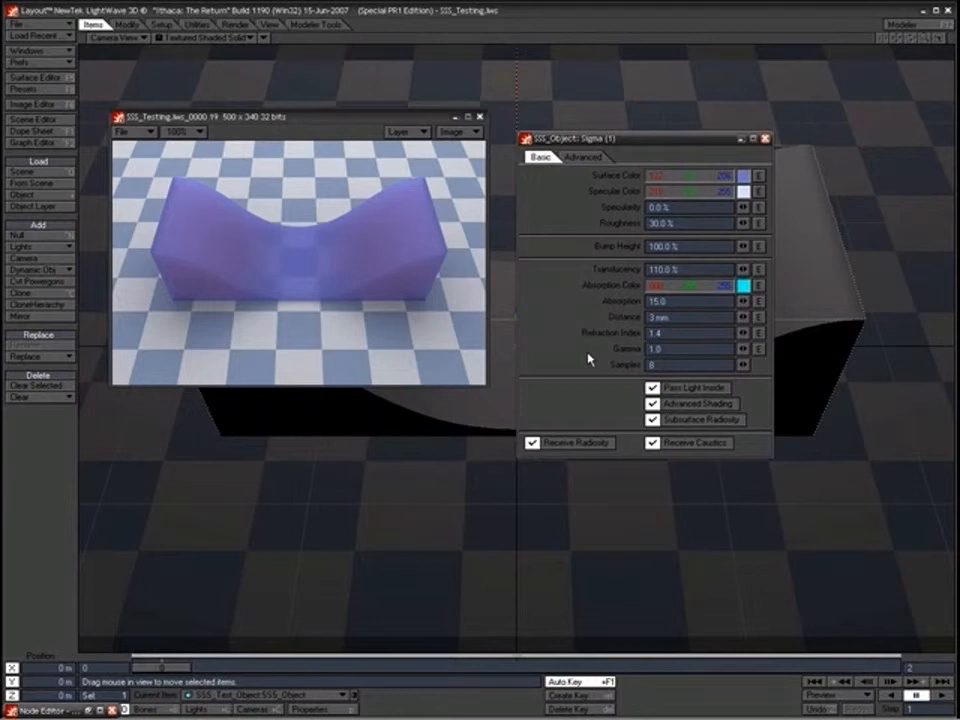
mouse_move(584, 368)
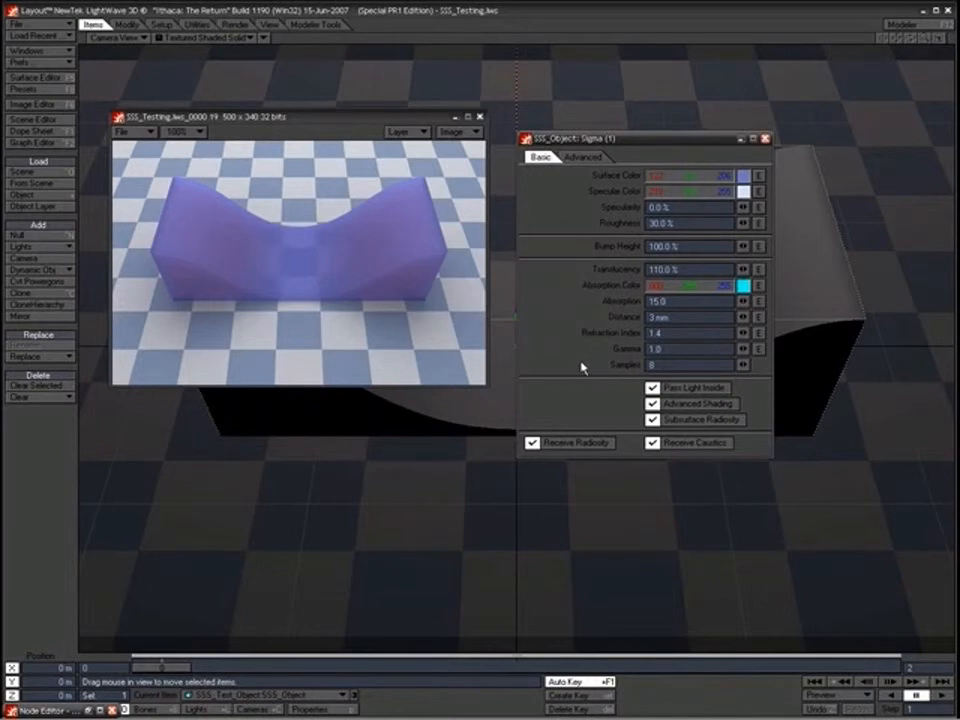
mouse_move(650, 376)
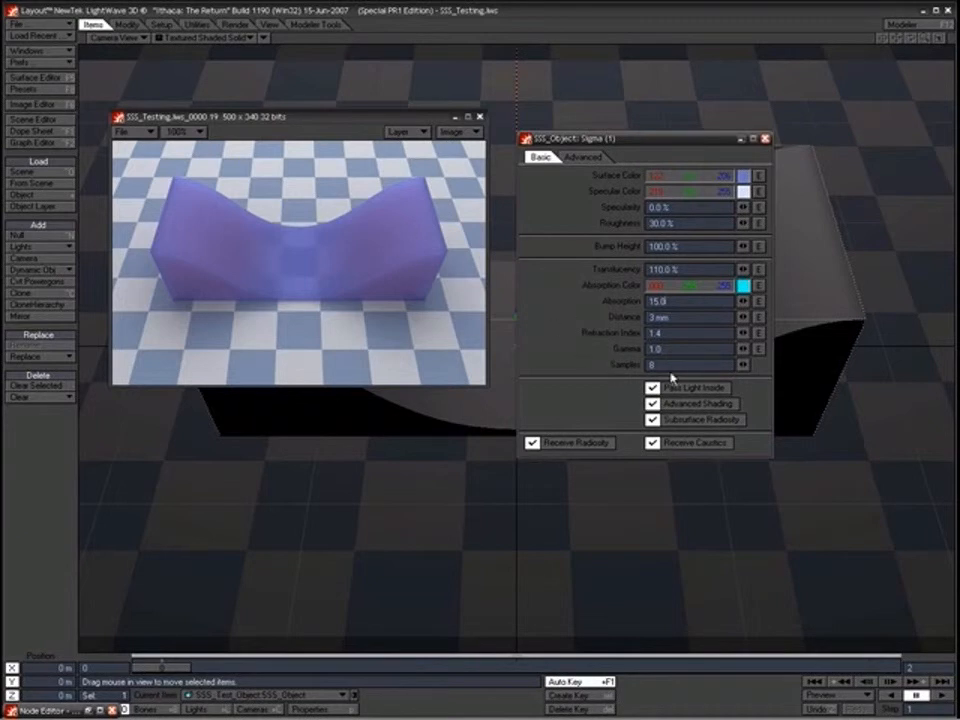
mouse_move(404, 268)
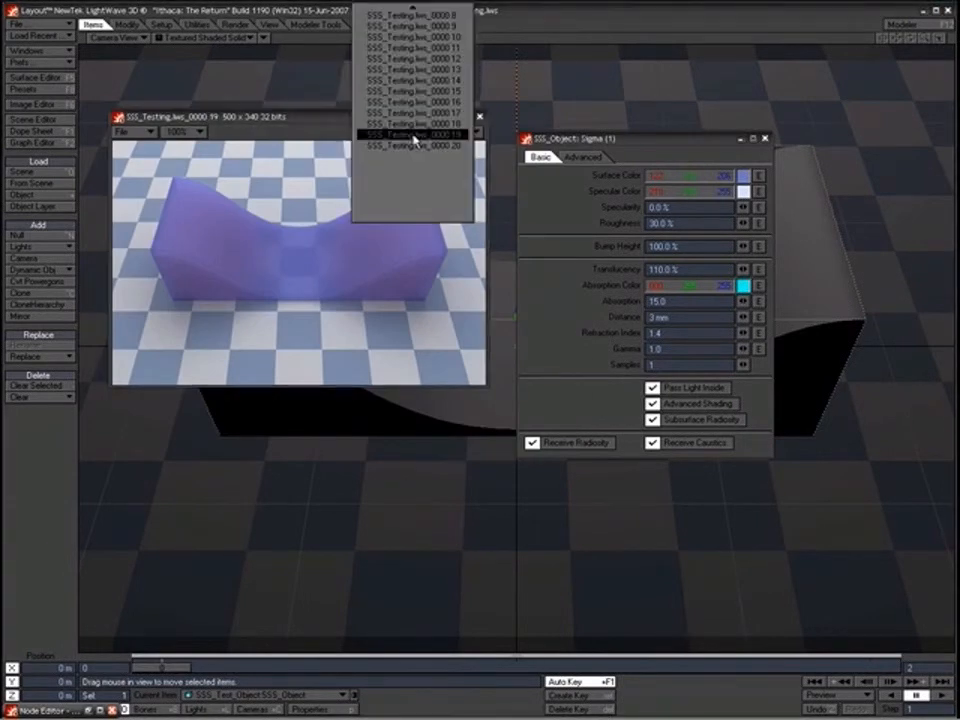
Step through earlier saved render buffers to compare the purple SSS test renders
left_click(410, 144)
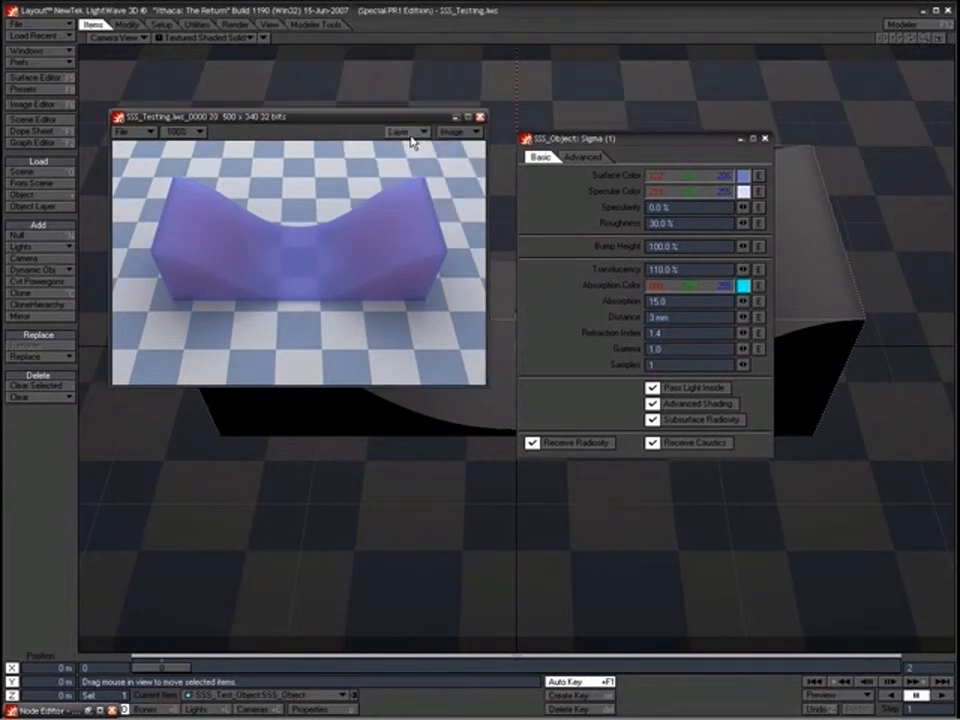
left_click(456, 132)
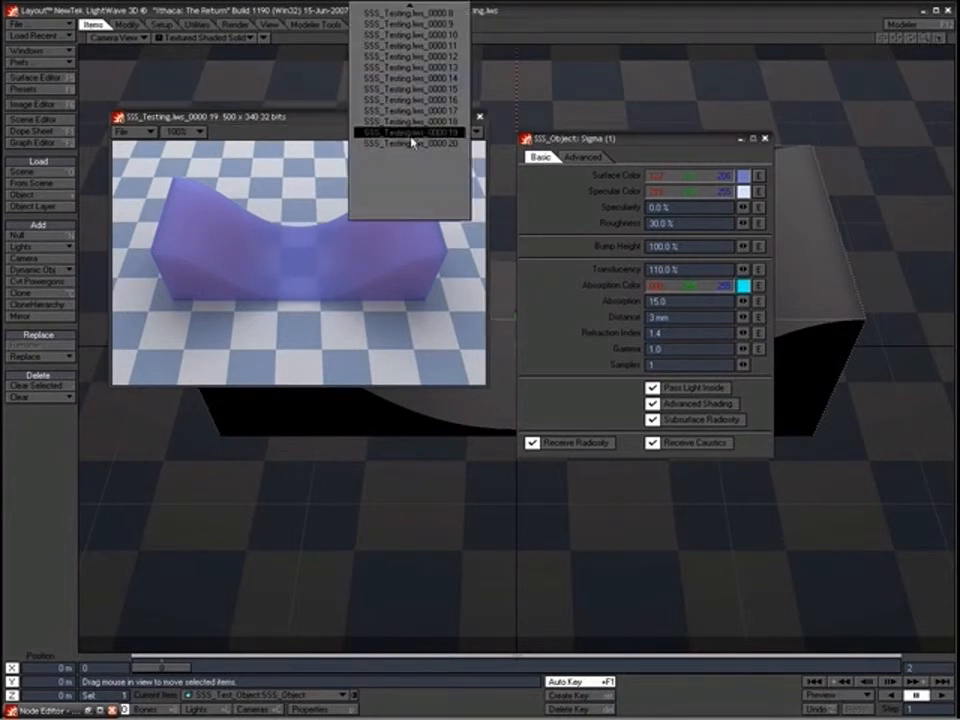
left_click(410, 144)
type("5")
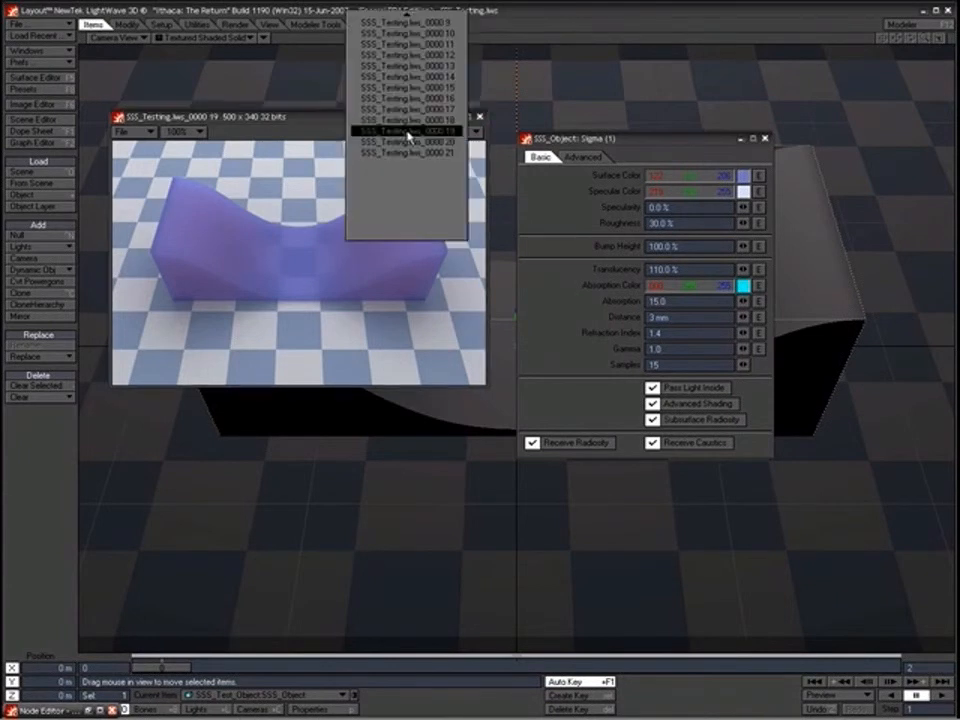
left_click(404, 152)
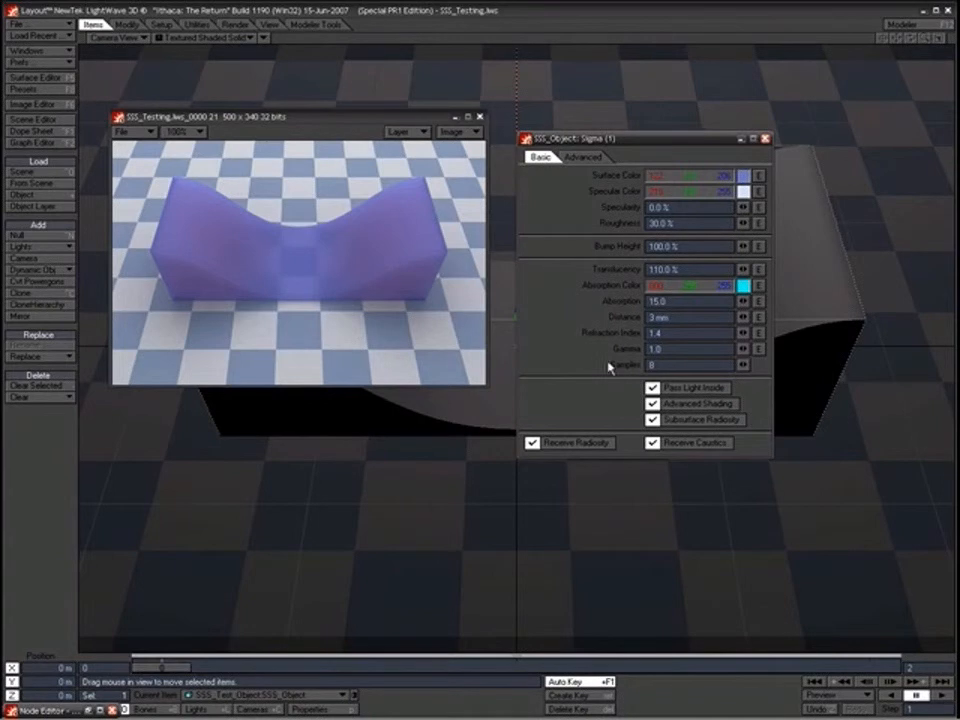
mouse_move(560, 300)
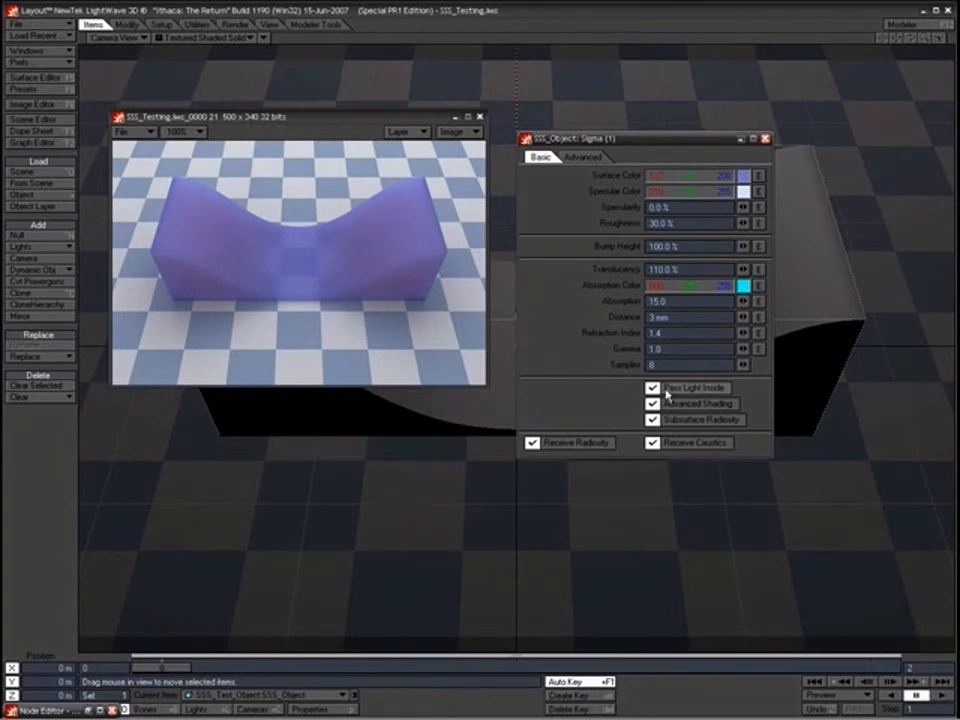
left_click(652, 388)
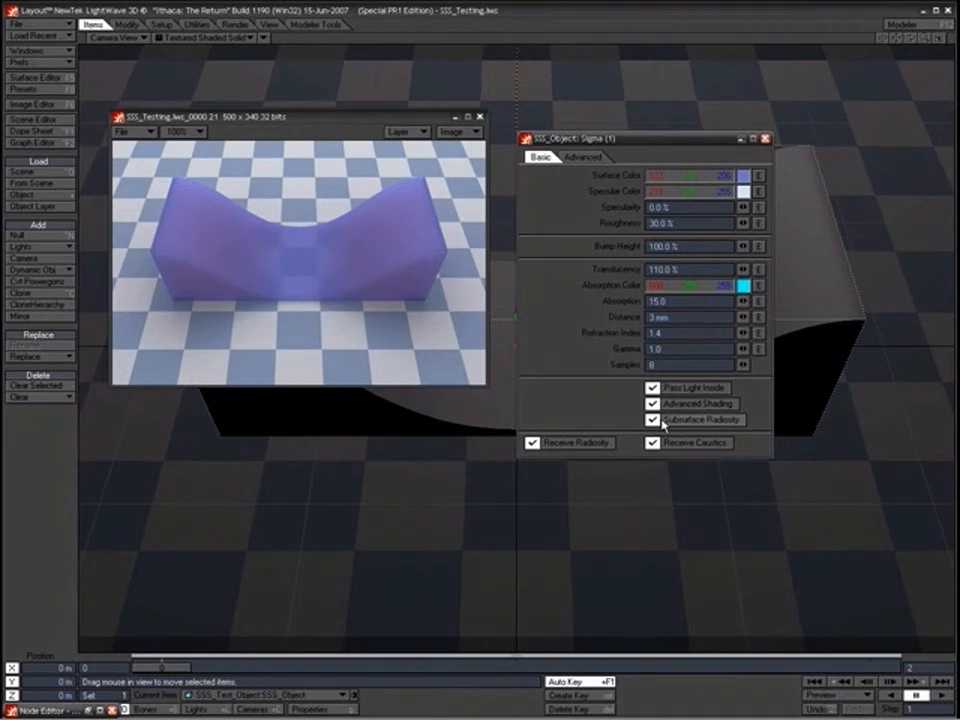
left_click(652, 420)
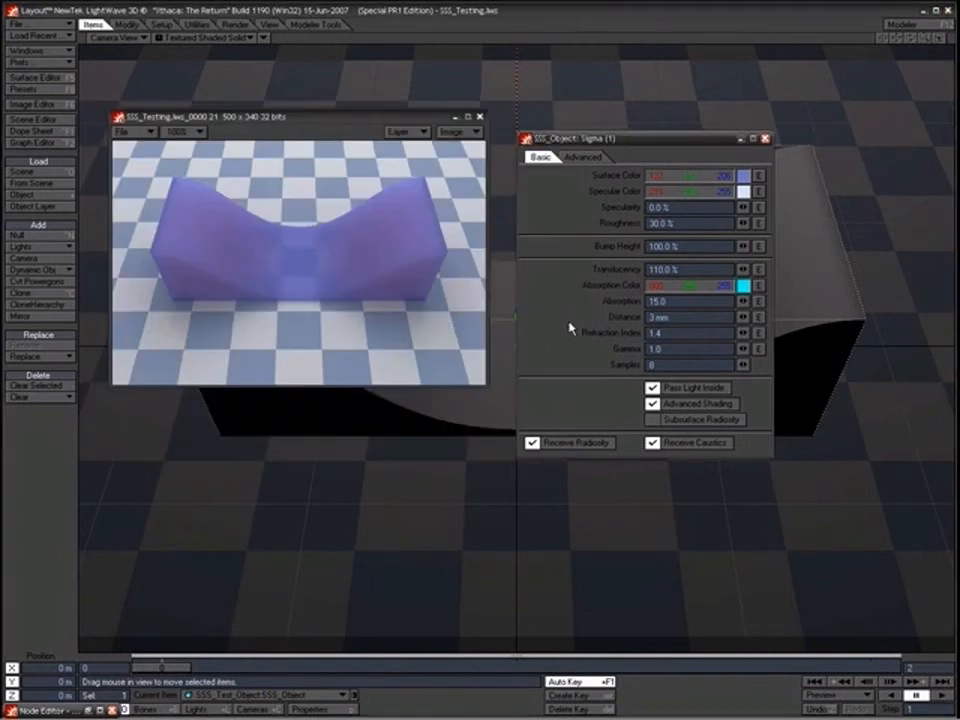
mouse_move(578, 88)
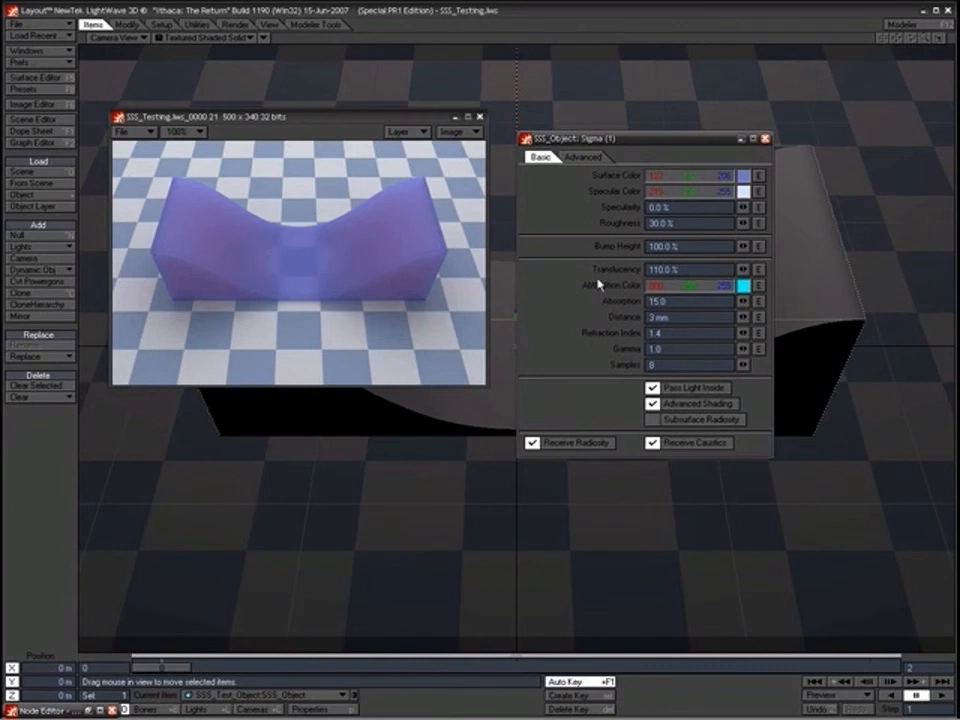
left_click(652, 420)
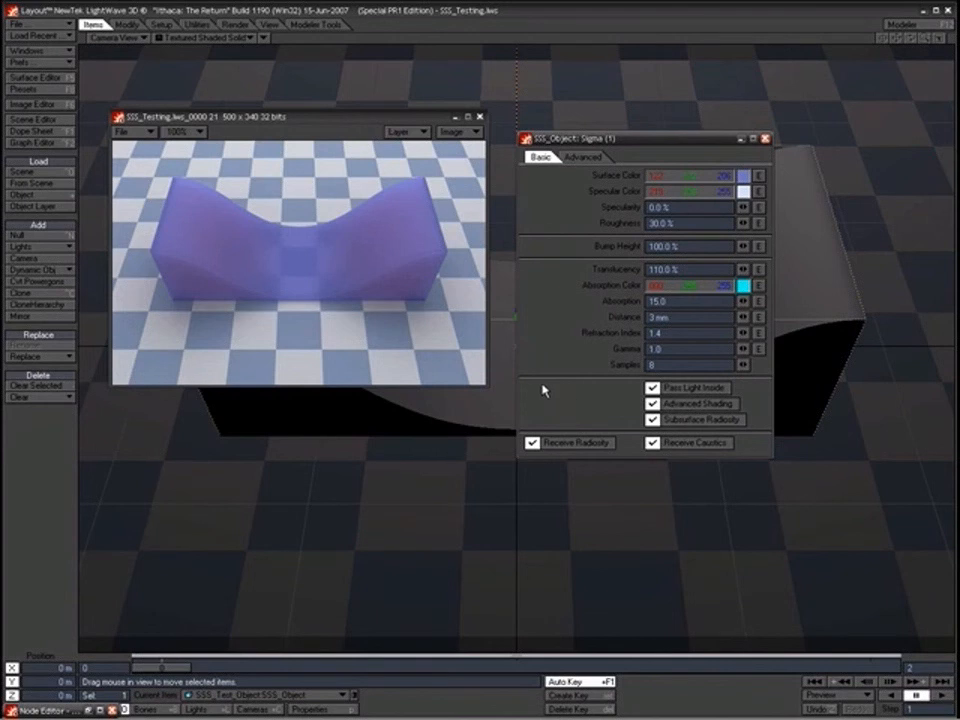
mouse_move(568, 388)
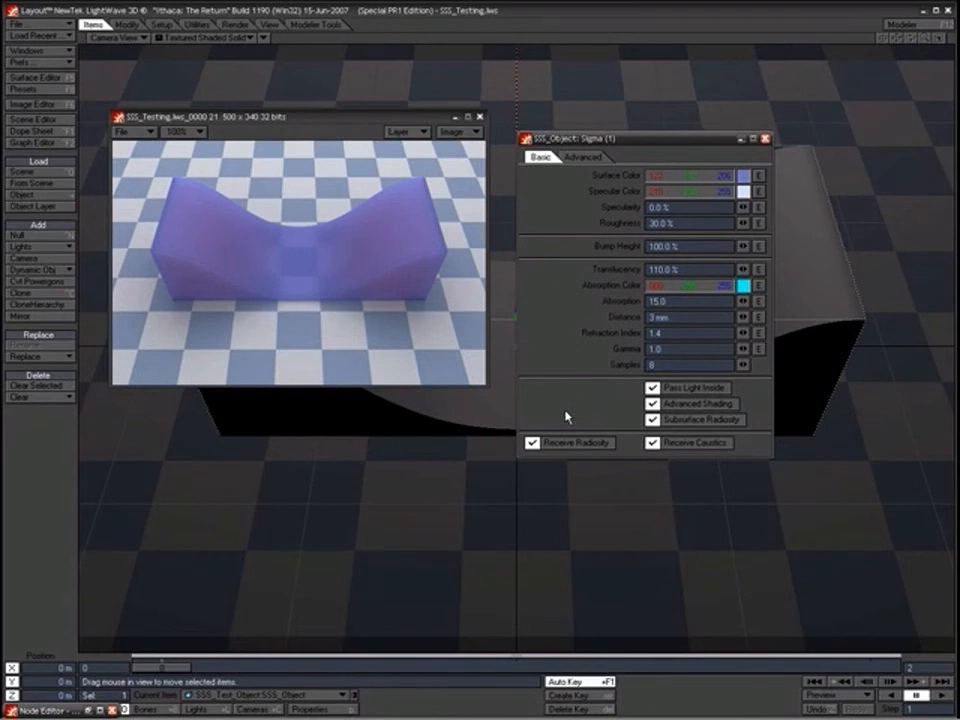
mouse_move(568, 198)
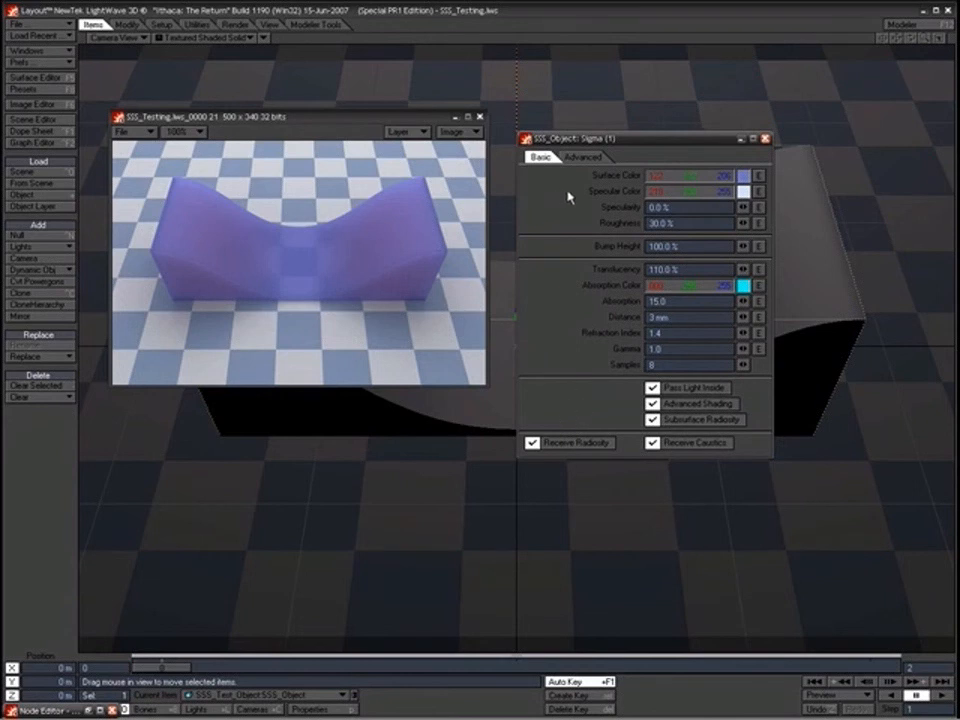
Set the material's Reflection Mode to Ray Tracing + Spherical Map and return to the Basic settings
left_click(582, 156)
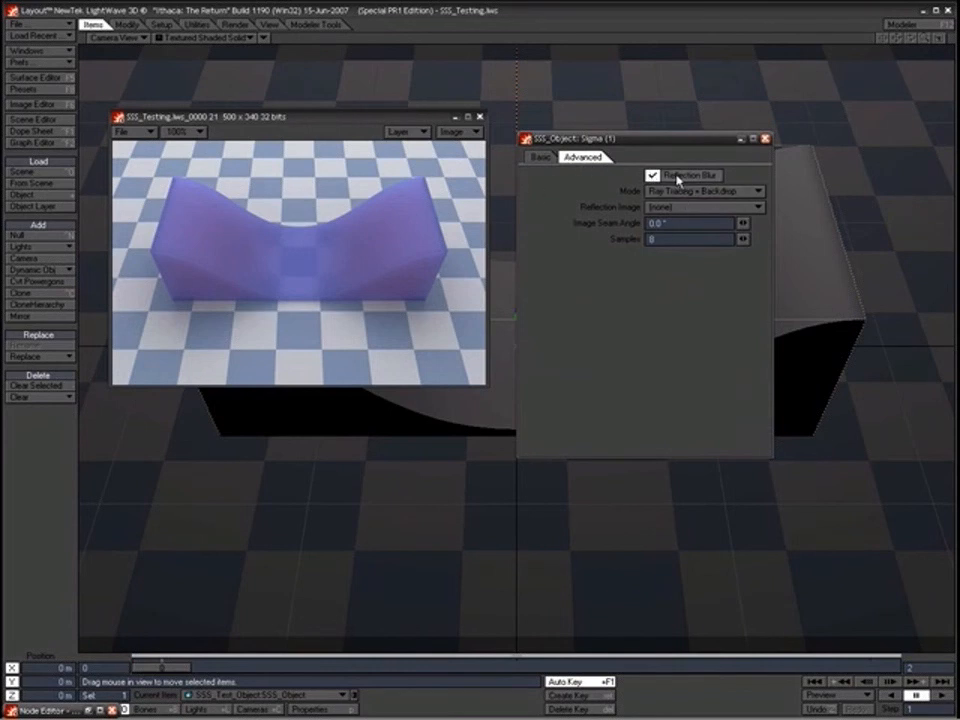
left_click(540, 156)
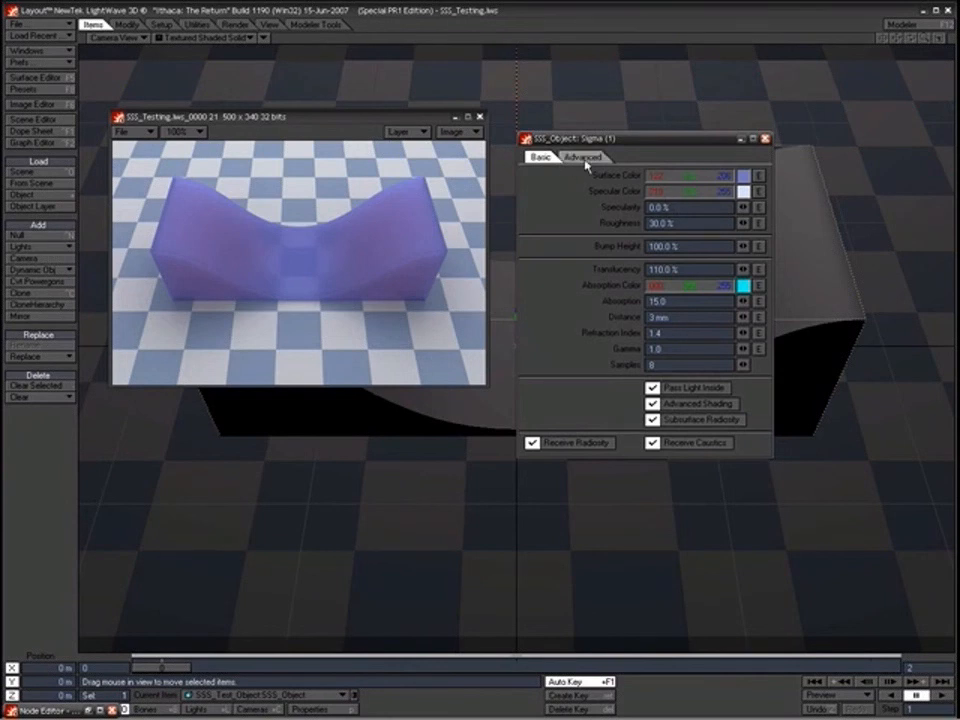
left_click(582, 156)
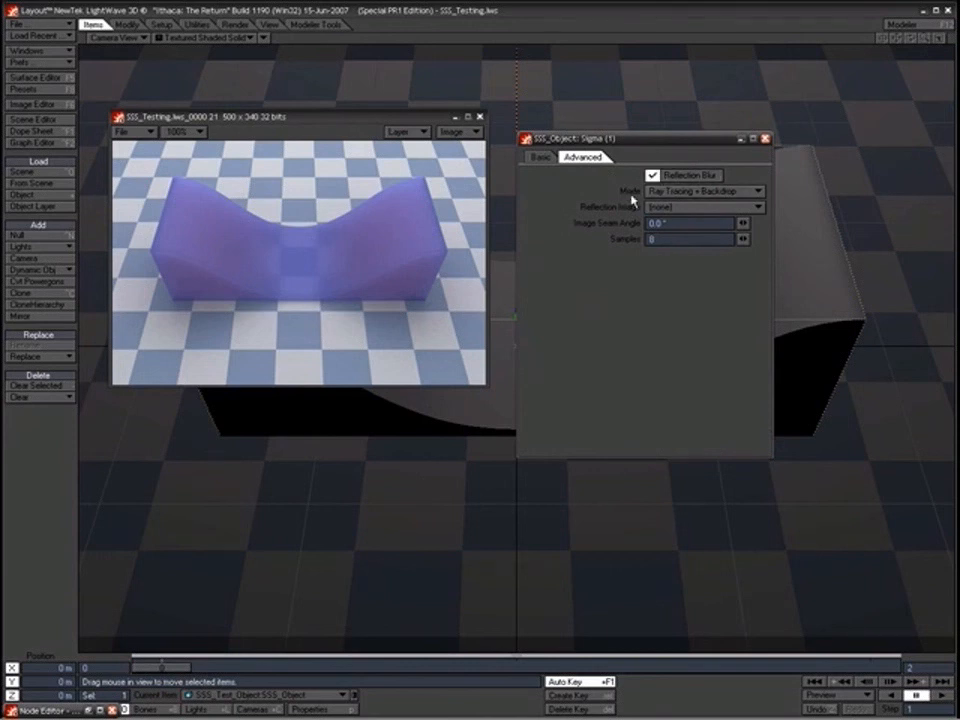
left_click(704, 190)
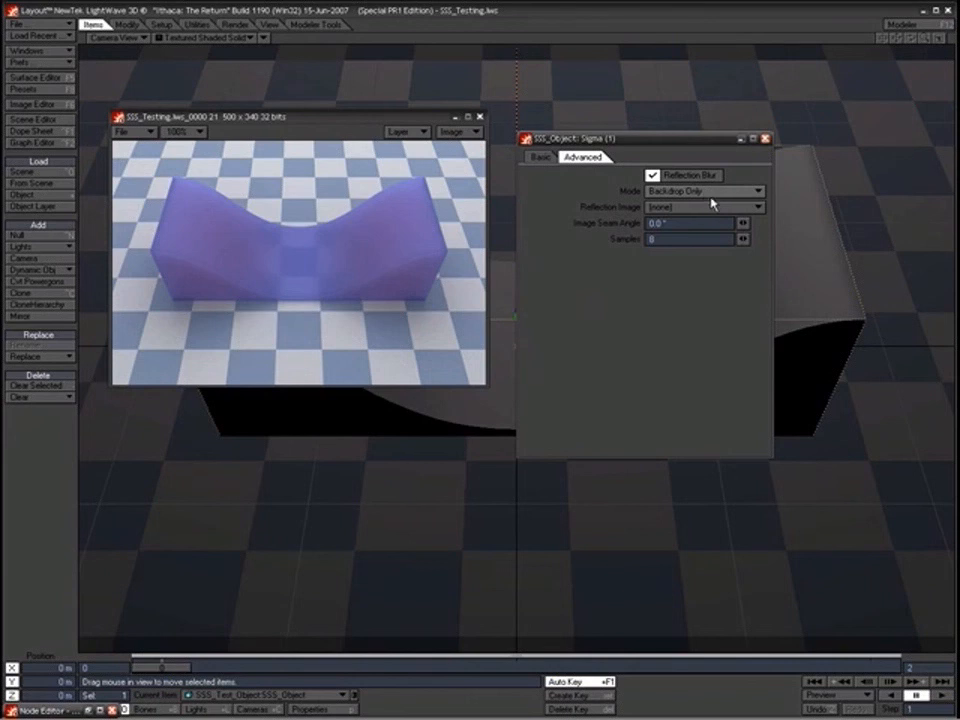
left_click(704, 192)
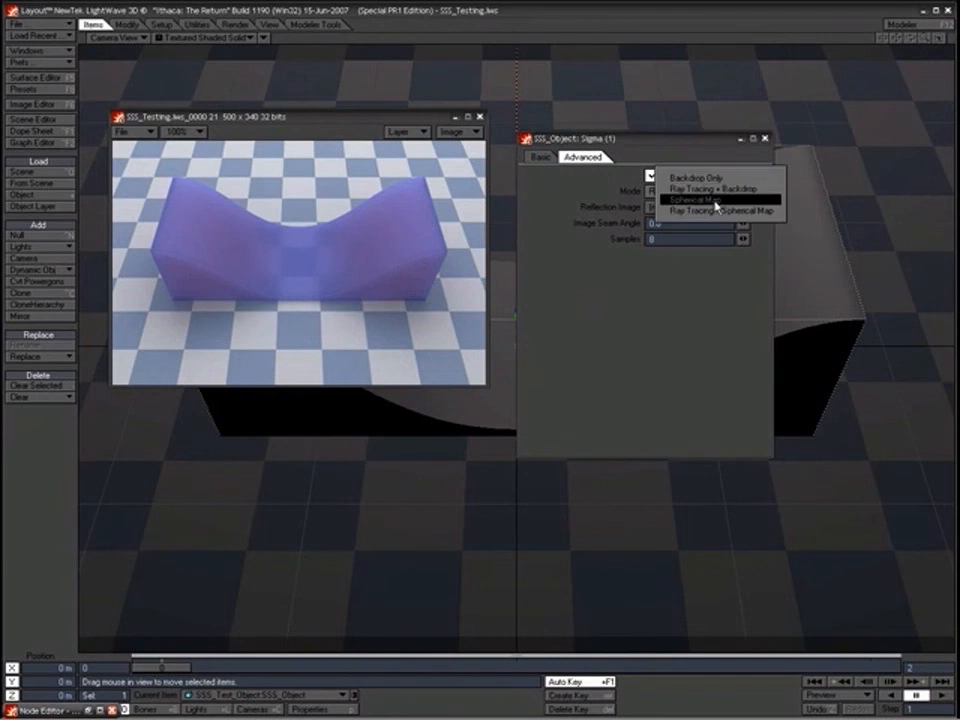
left_click(700, 200)
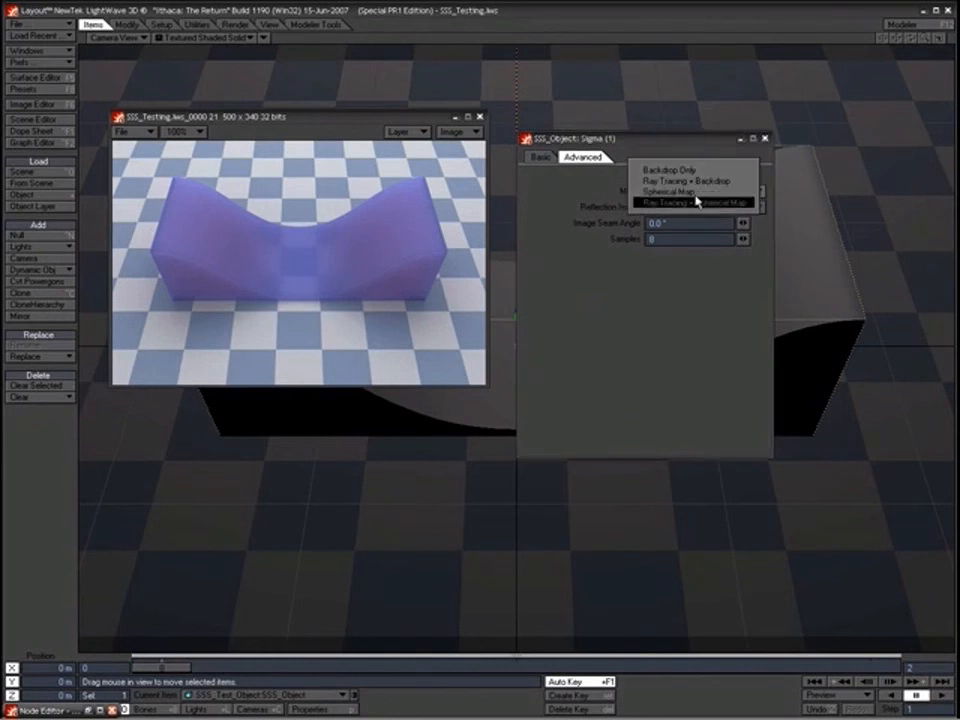
left_click(700, 202)
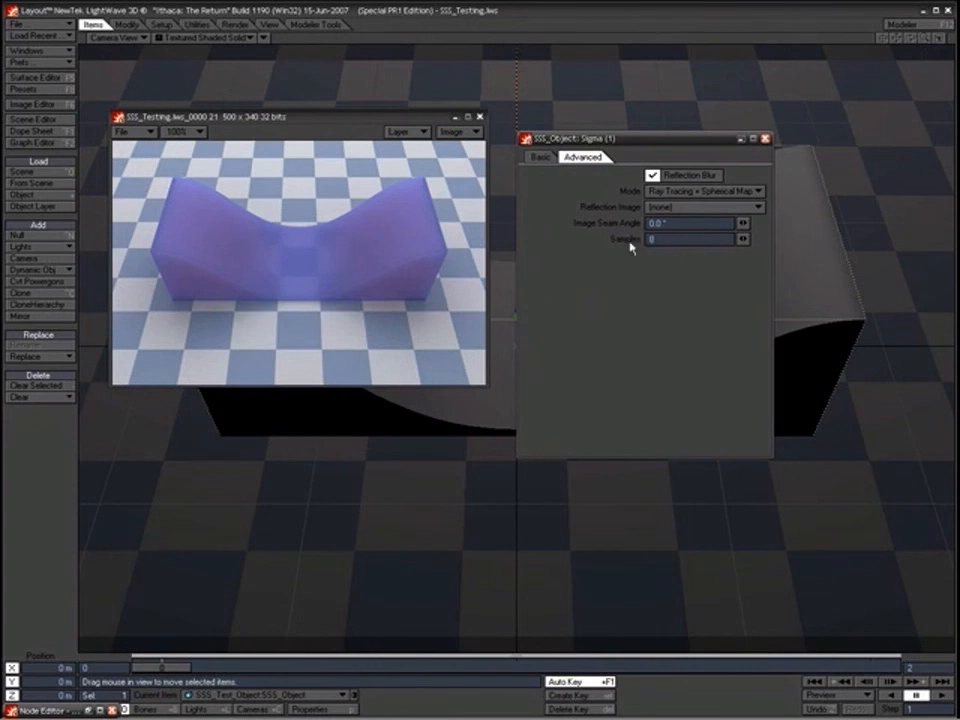
left_click(540, 156)
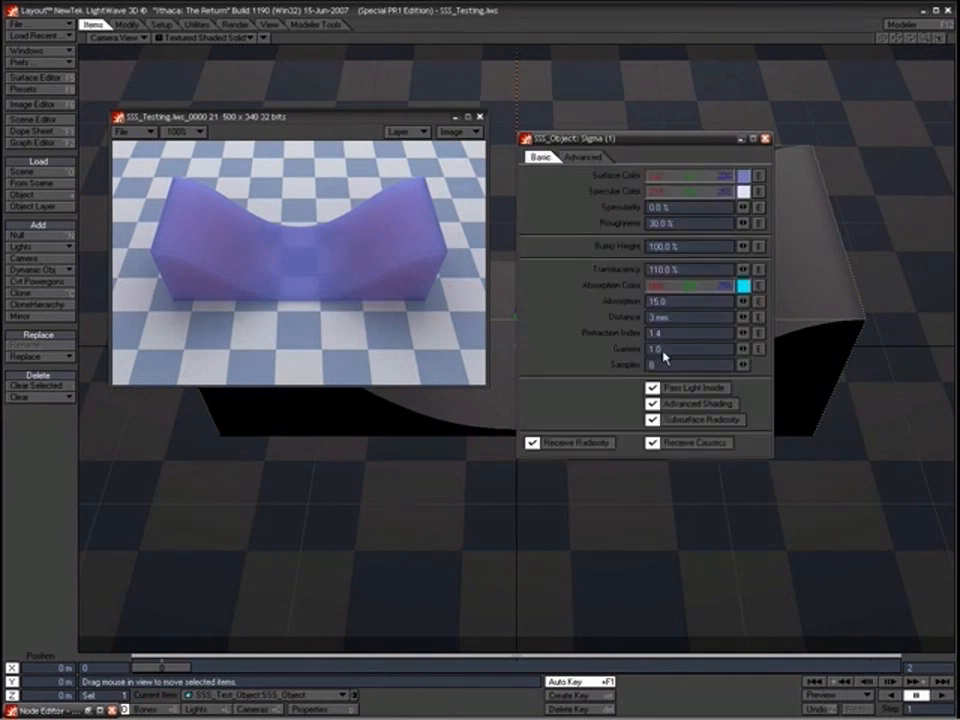